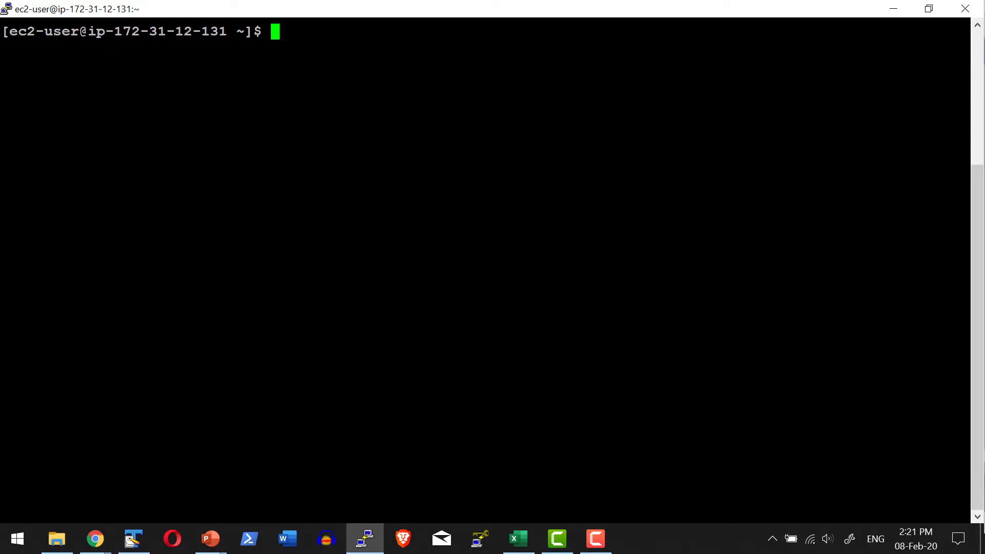
# Run nginx detached as nginx-commit mapping port 6081 to 80, then list containers
pyautogui.write('docker cont')
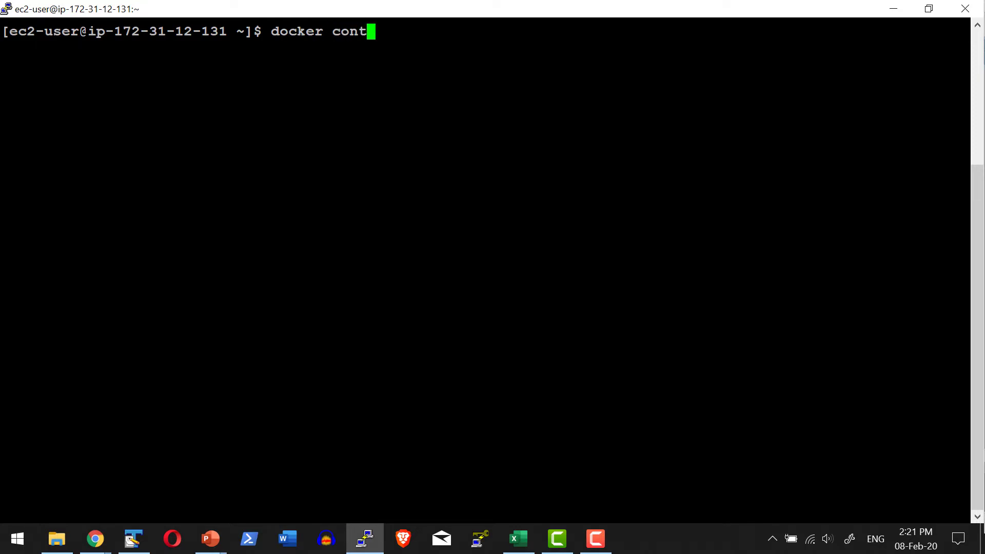
pyautogui.write('ainer run -d')
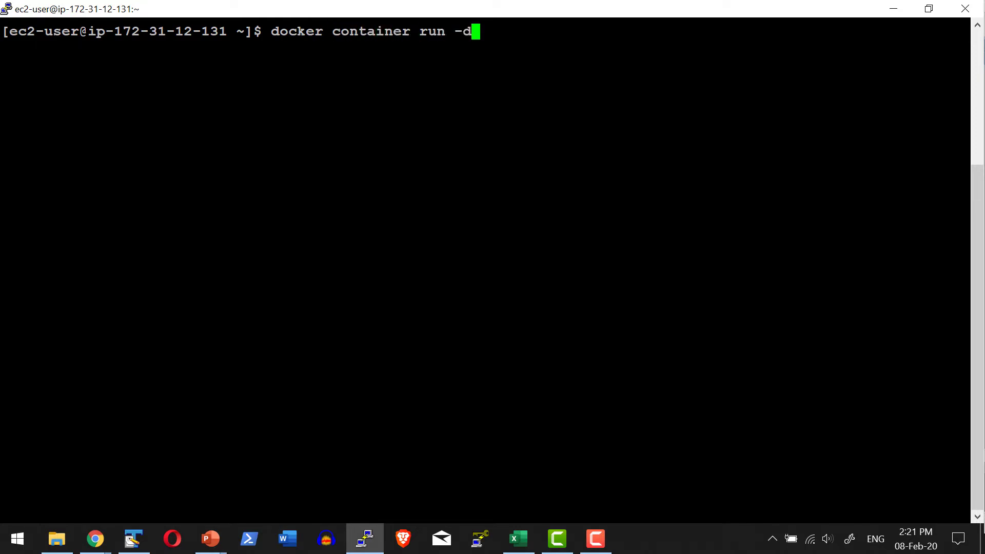
pyautogui.write('--na')
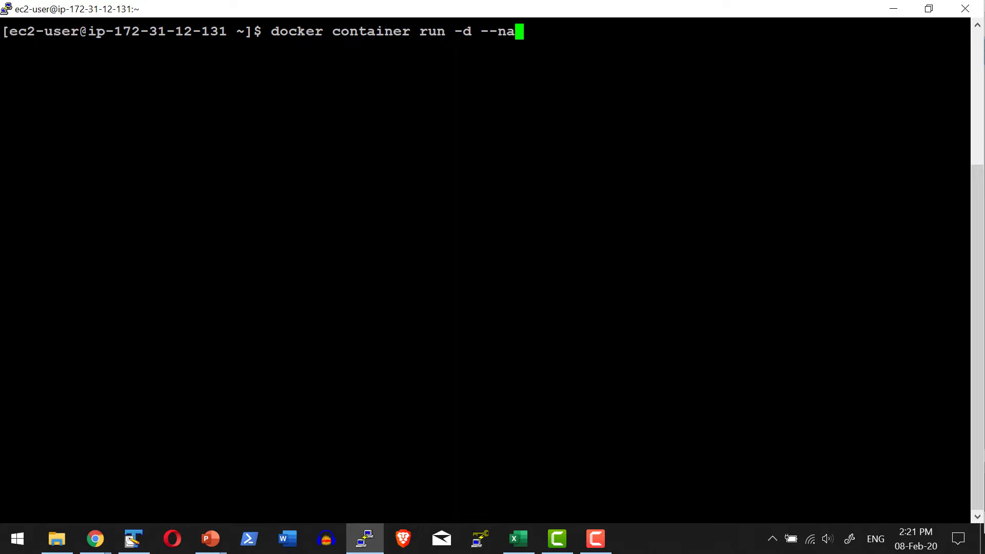
pyautogui.write('me')
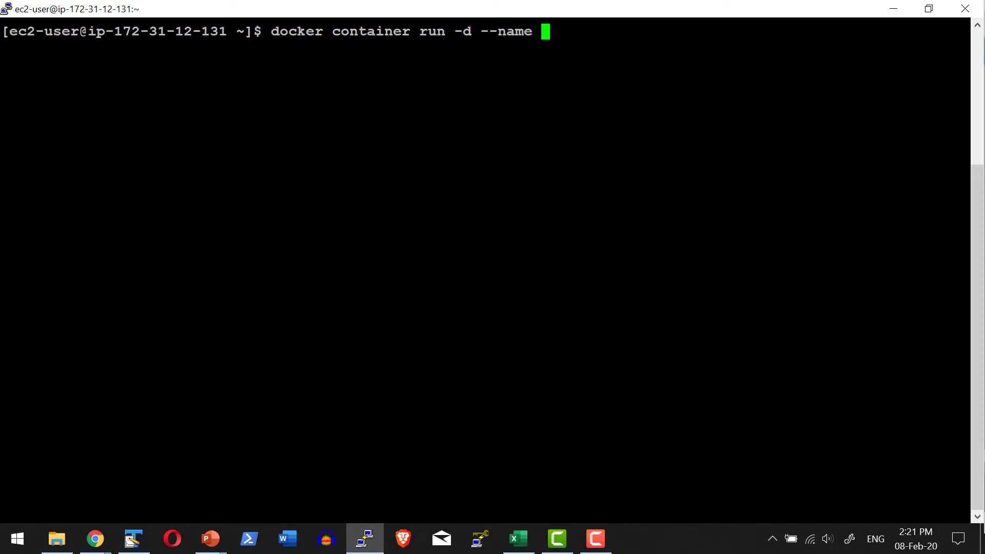
pyautogui.write('nginx-commit -')
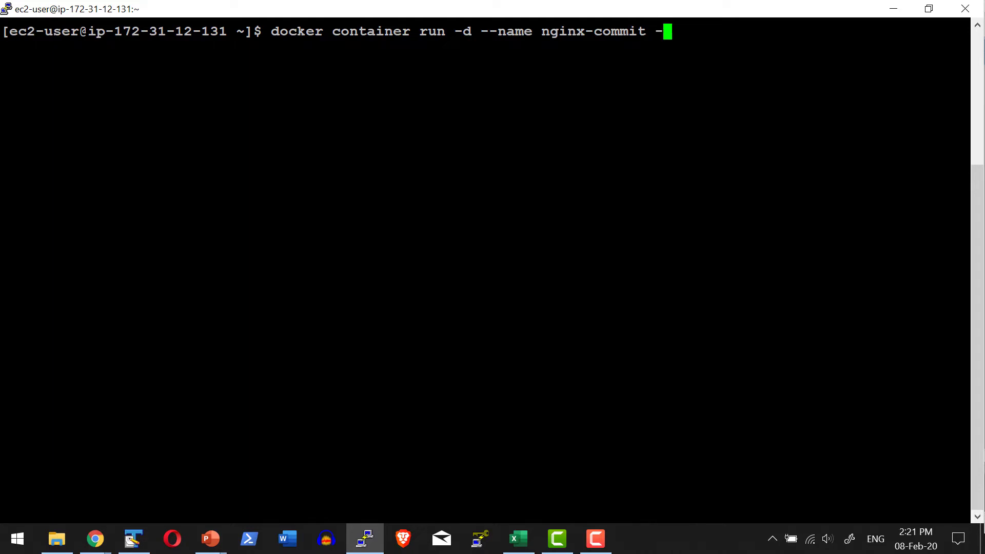
pyautogui.write('p')
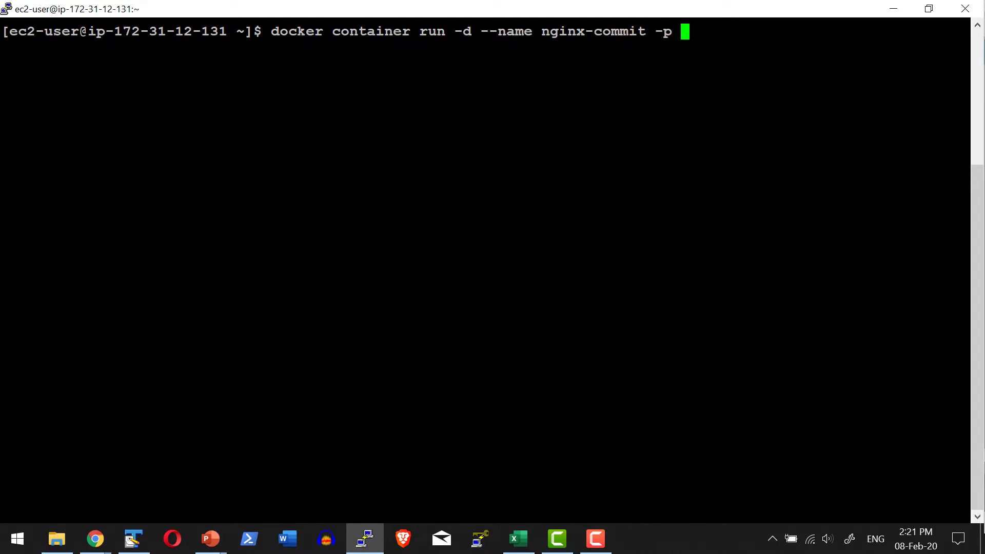
pyautogui.write('6081:')
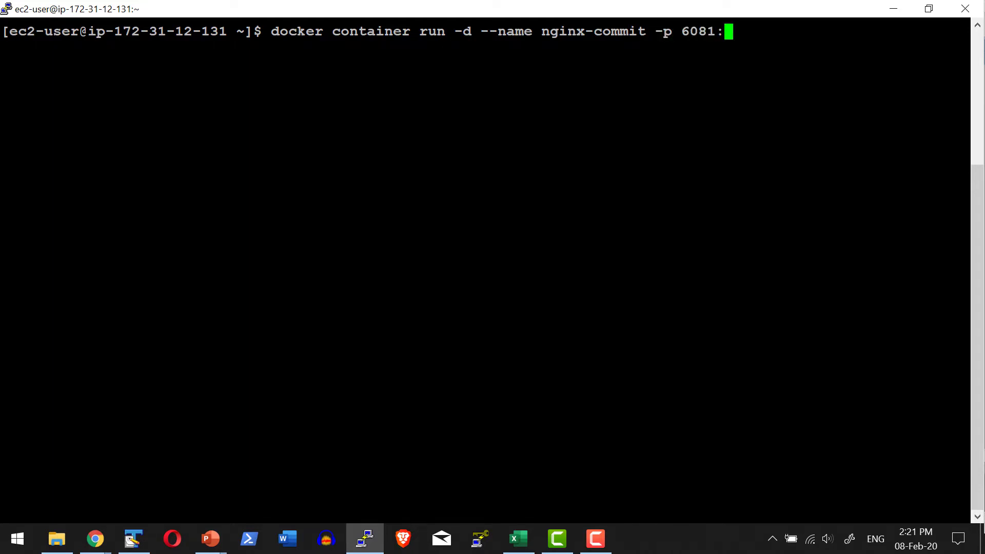
pyautogui.write('80')
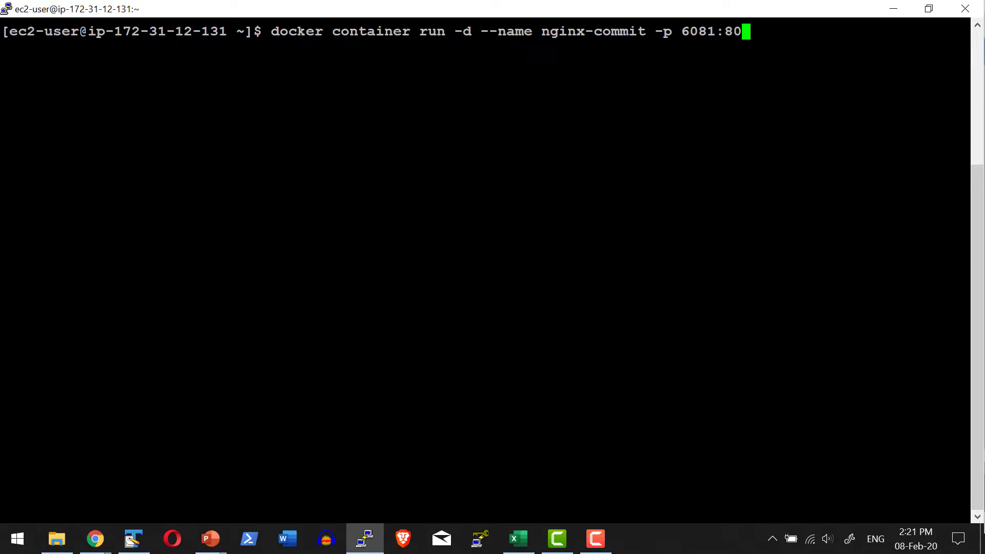
pyautogui.write('nginx')
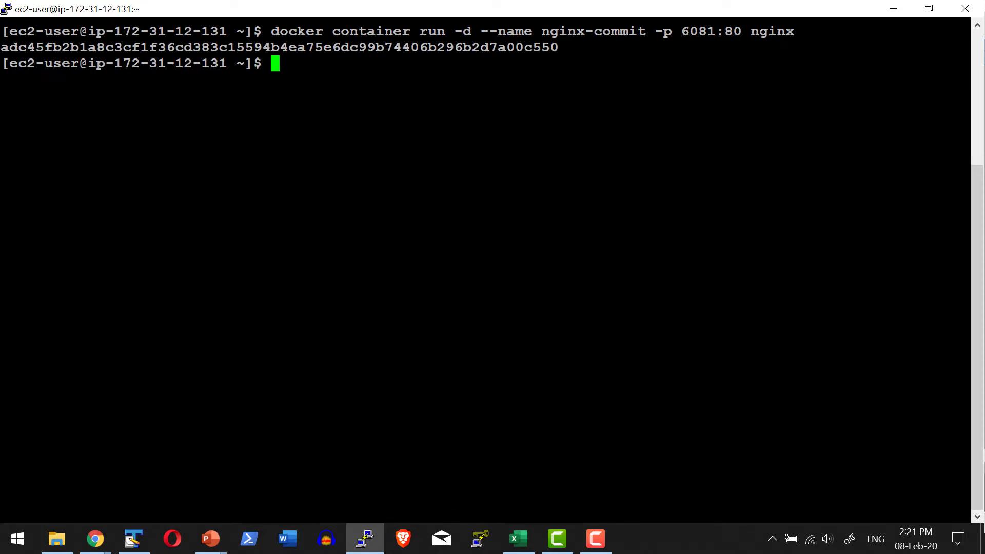
pyautogui.write('docker container ls')
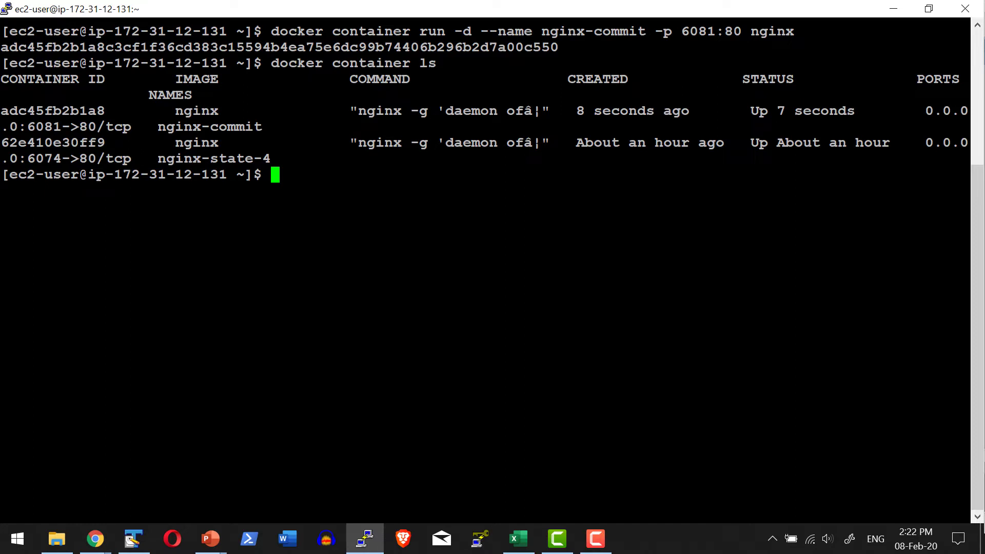
# Open an interactive /bin/bash shell inside nginx-commit with docker container exec
pyautogui.click(134, 539)
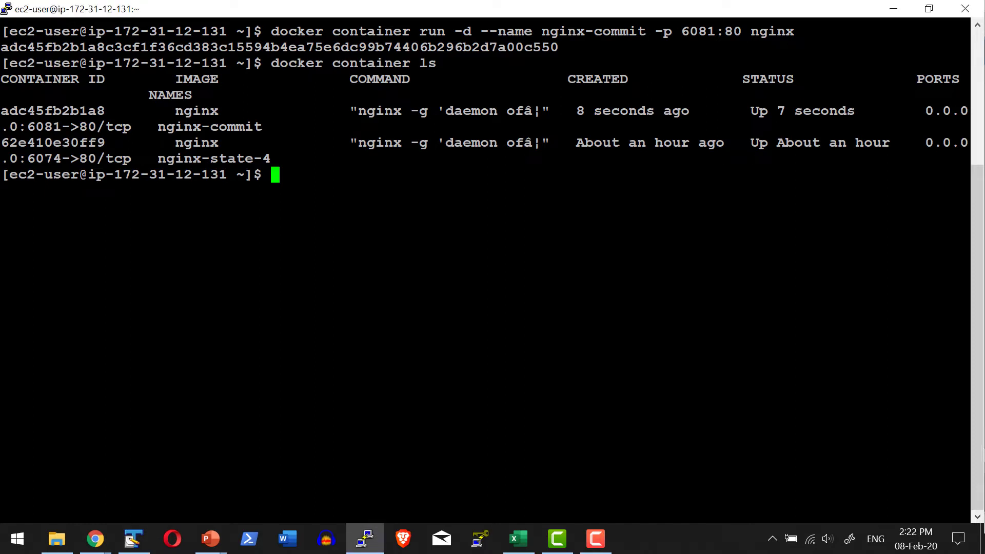
pyautogui.write('docker')
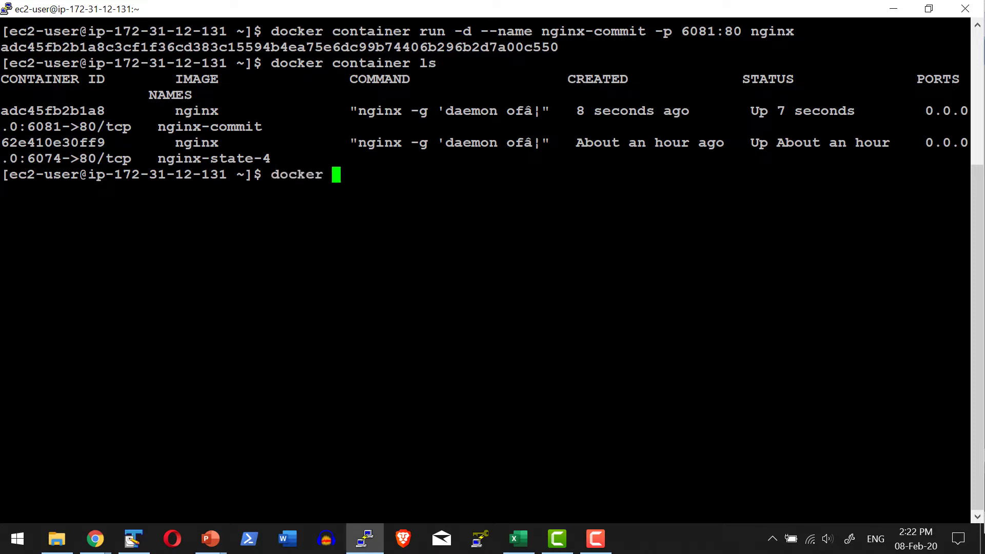
pyautogui.write('container exec -i -t')
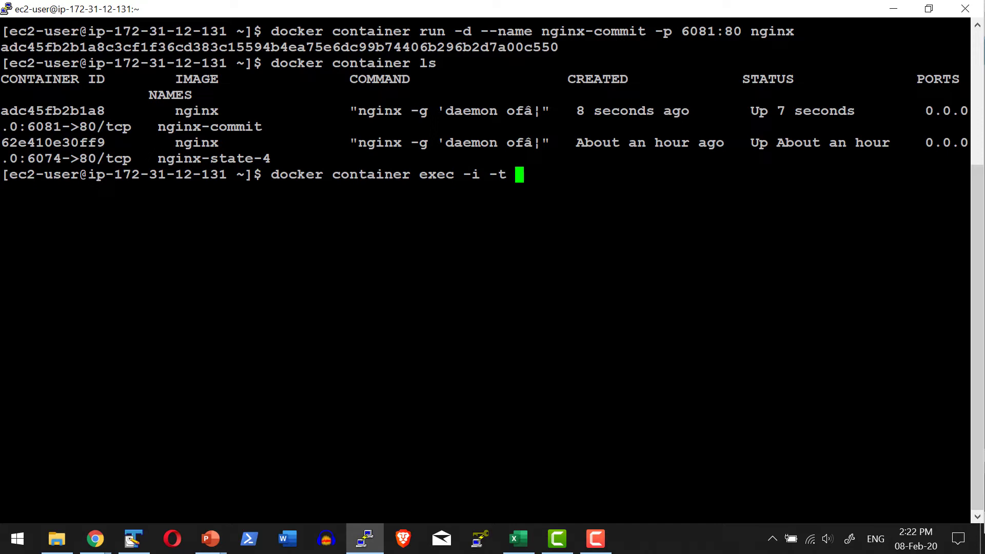
pyautogui.write('nginx')
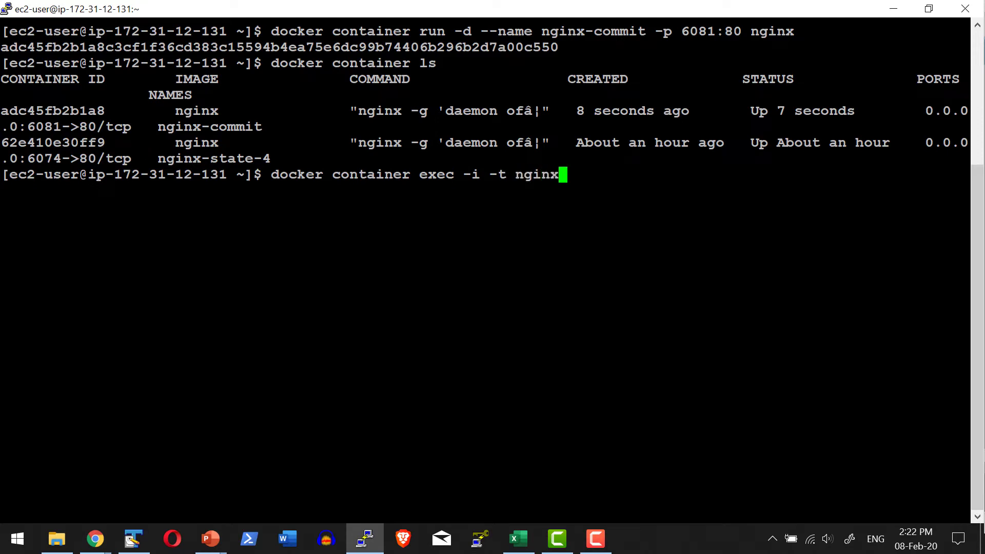
pyautogui.write('-commit /')
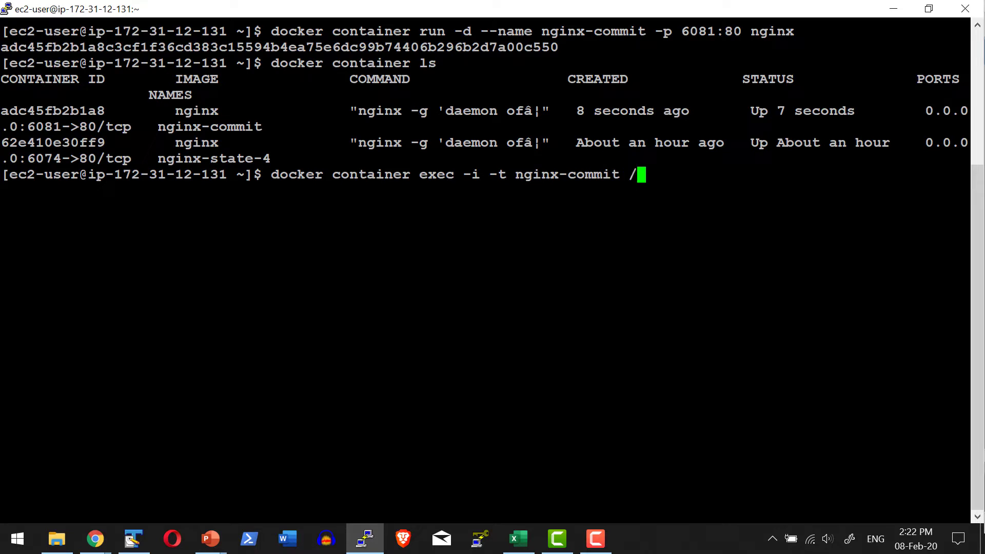
pyautogui.write('bin/bash')
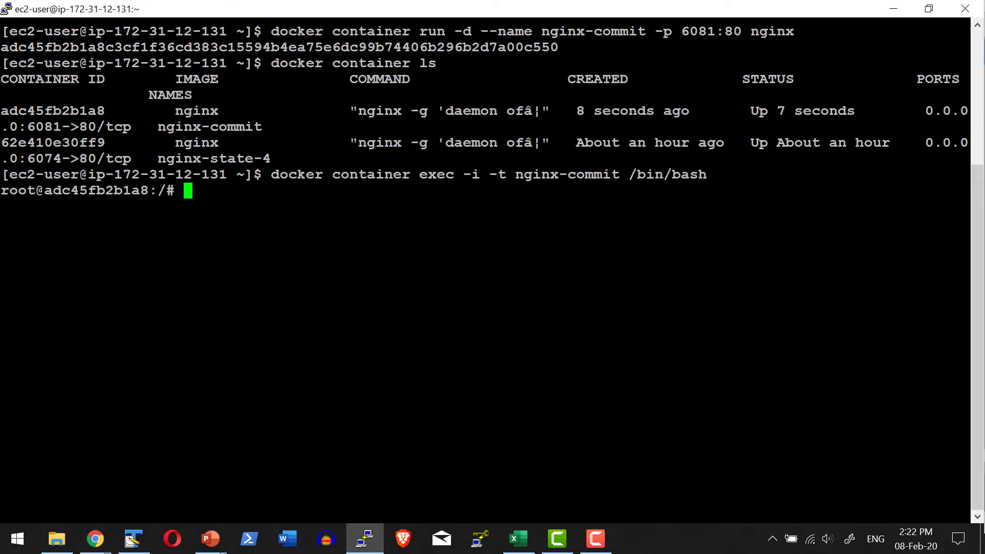
pyautogui.write('py')
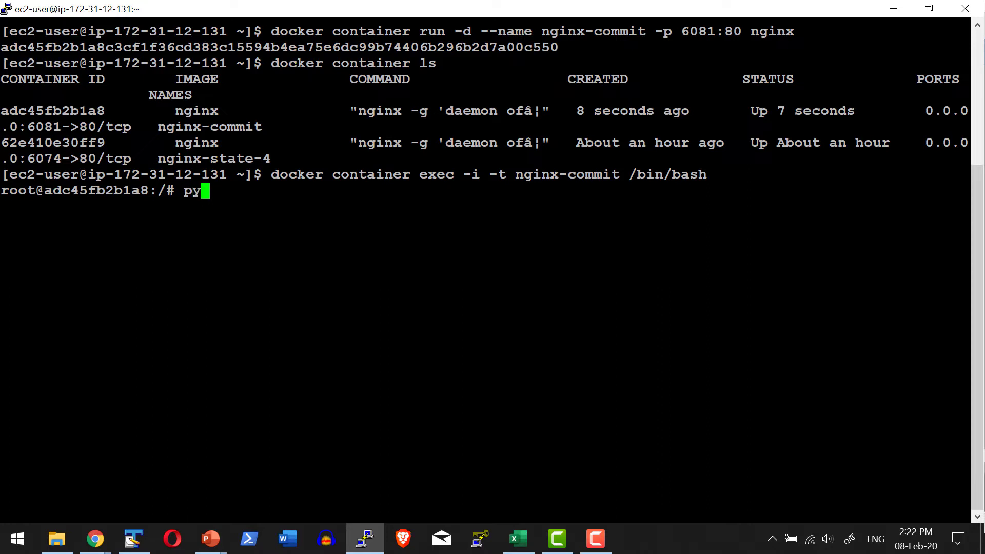
pyautogui.write('thon')
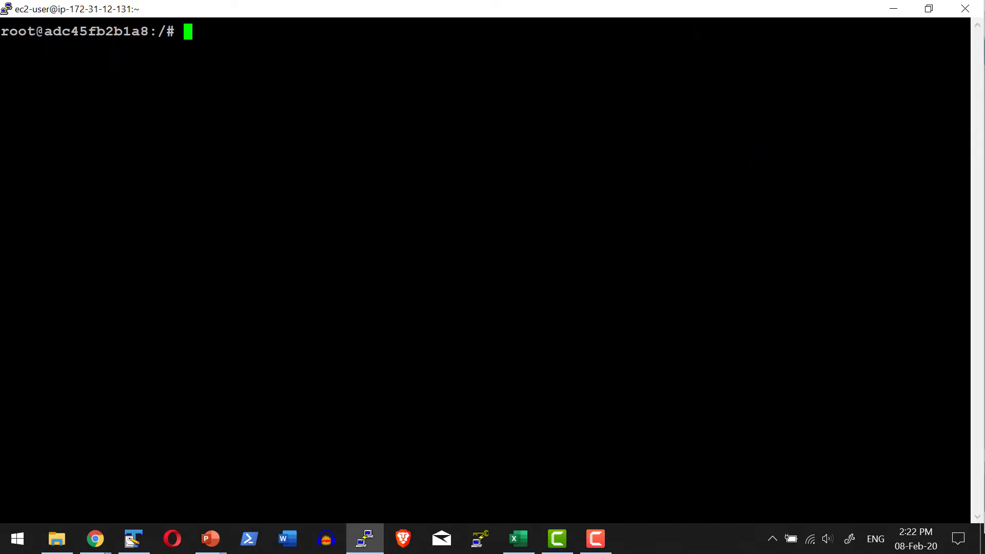
# Run apt update and apt upgrade, confirming Y to upgrade libidn2-0, then clear
pyautogui.write('apt update')
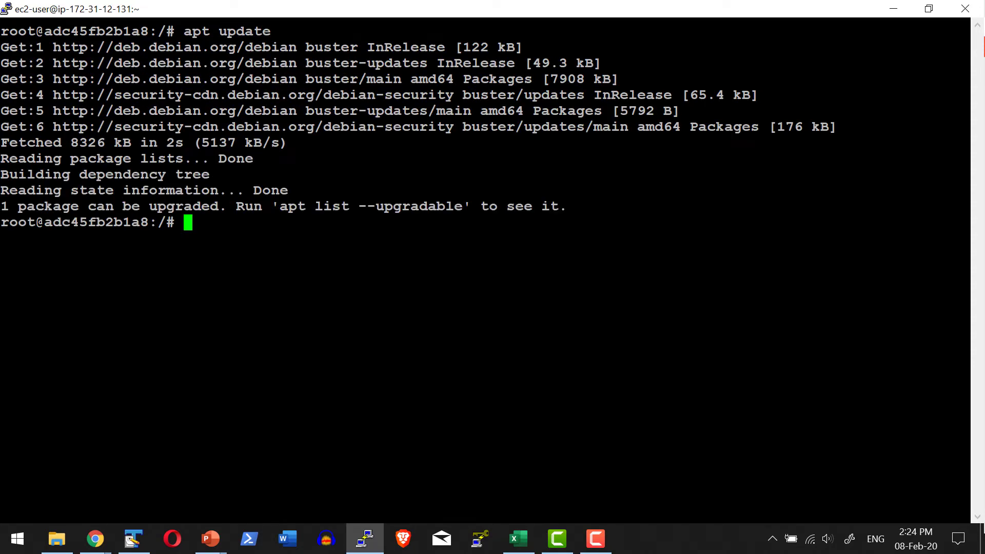
pyautogui.write('a')
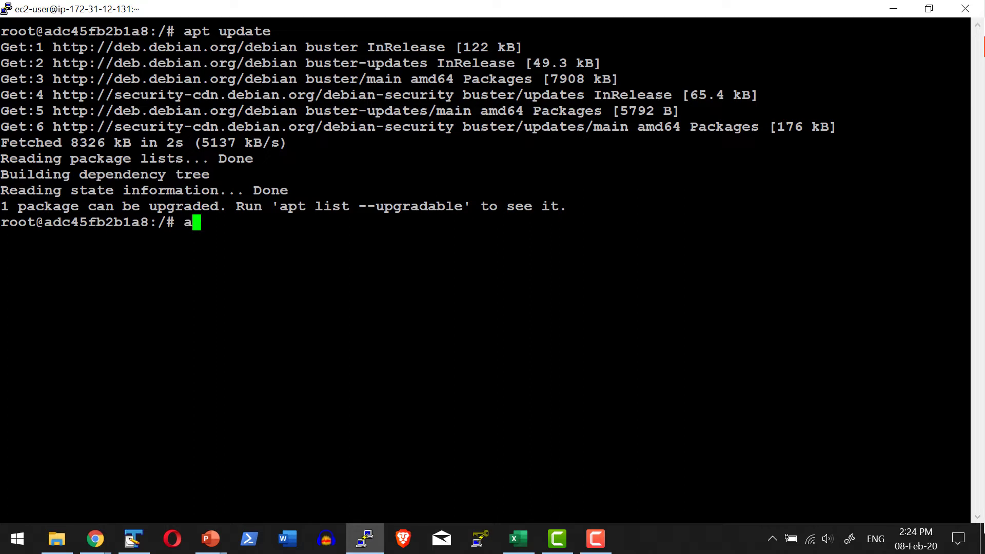
pyautogui.write('pt upgrade')
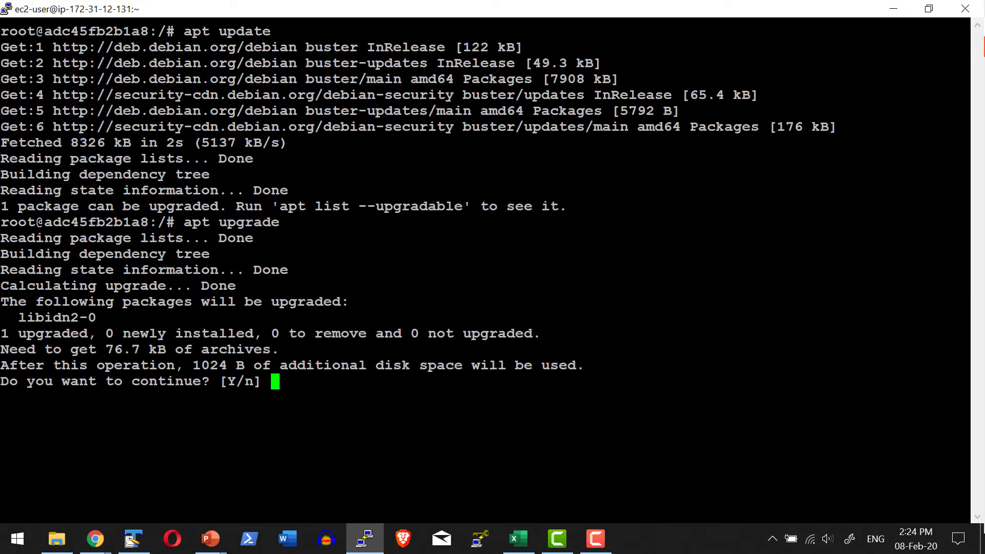
pyautogui.write('Y')
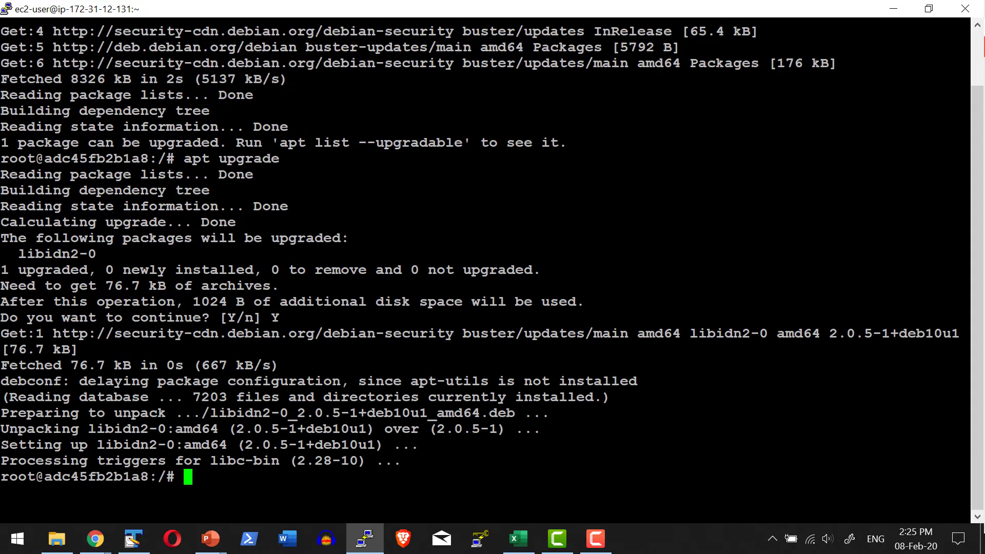
pyautogui.write('cleear')
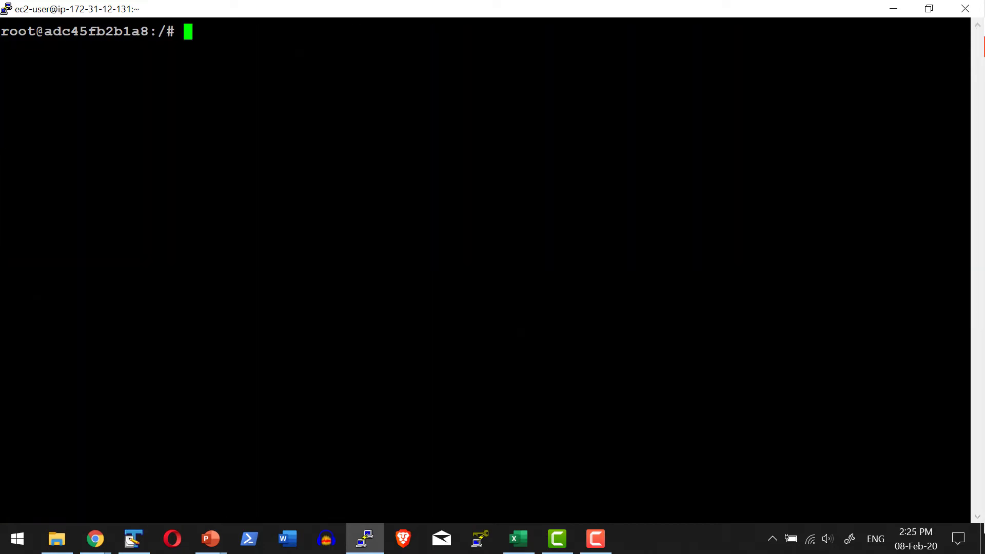
# Install Python 3 in the container using apt-get install
pyautogui.write('apt-get install python3.6')
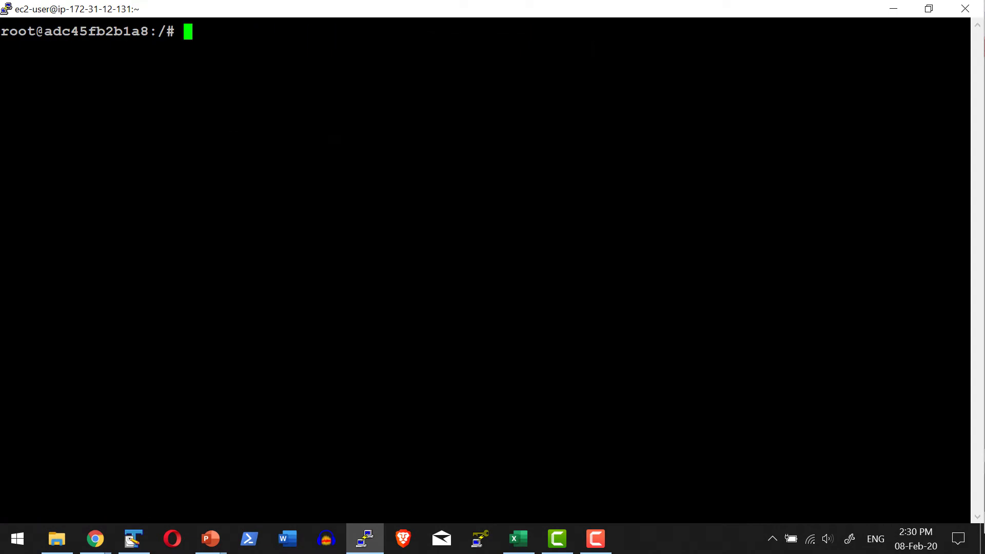
# Check python3 -V shows 3.7.3, then exit the container back to the host
pyautogui.write('python')
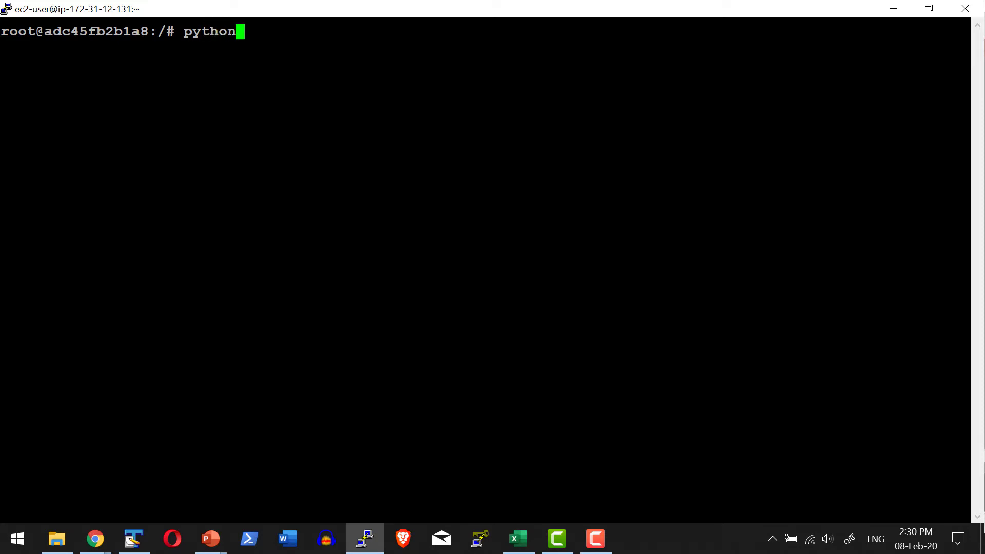
pyautogui.write('3')
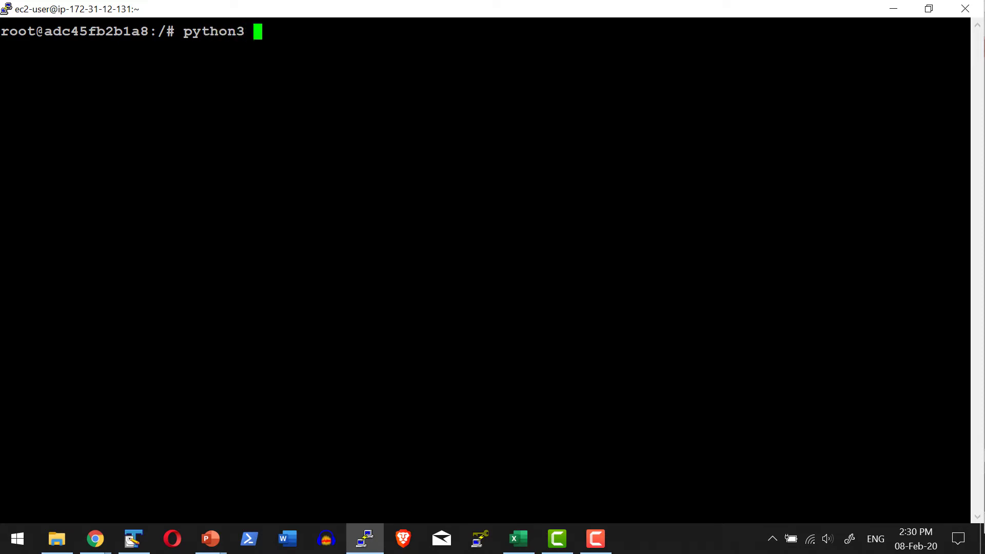
pyautogui.write('-V')
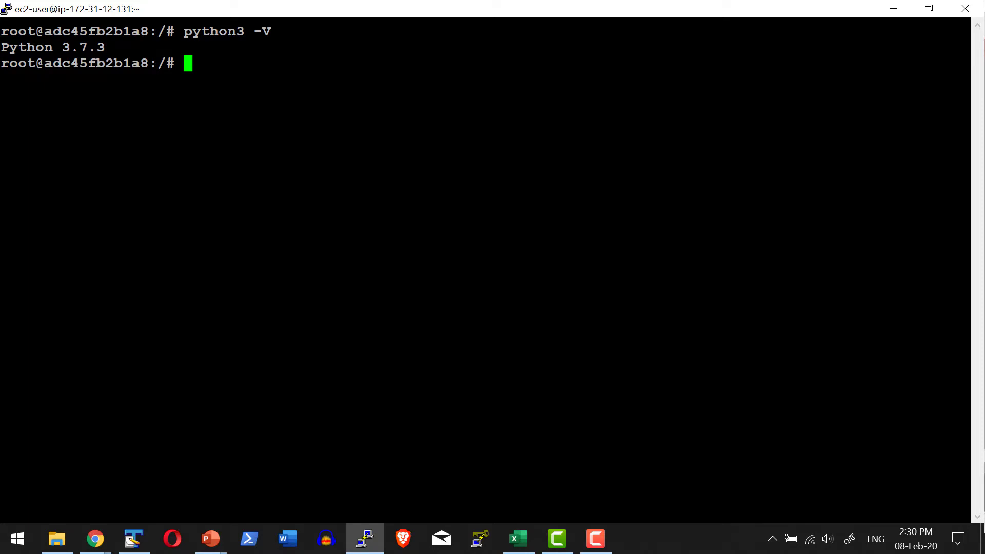
pyautogui.write('exit')
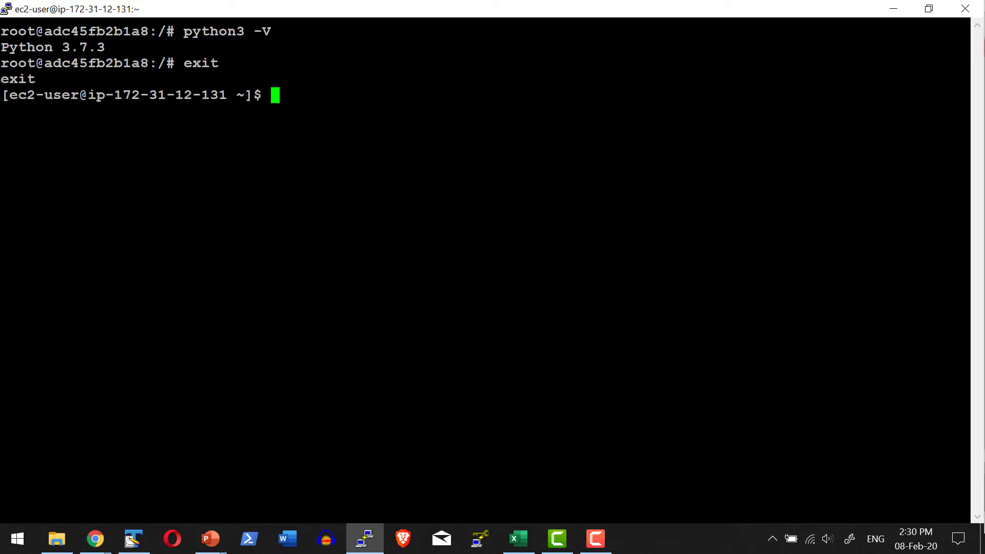
pyautogui.write('docker')
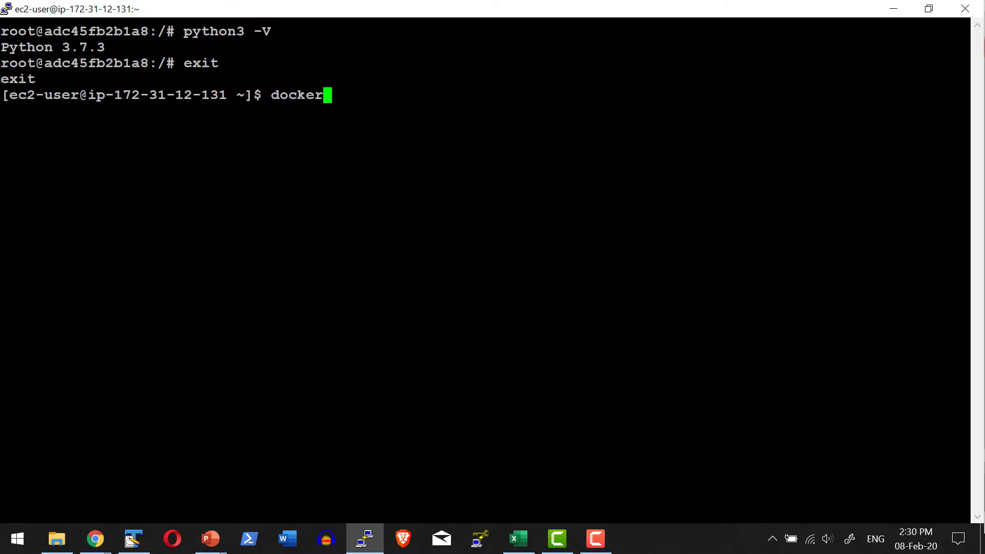
# Save nginx-commit's changes as image nginx_with_py:1.0 via docker container commit
pyautogui.write('container')
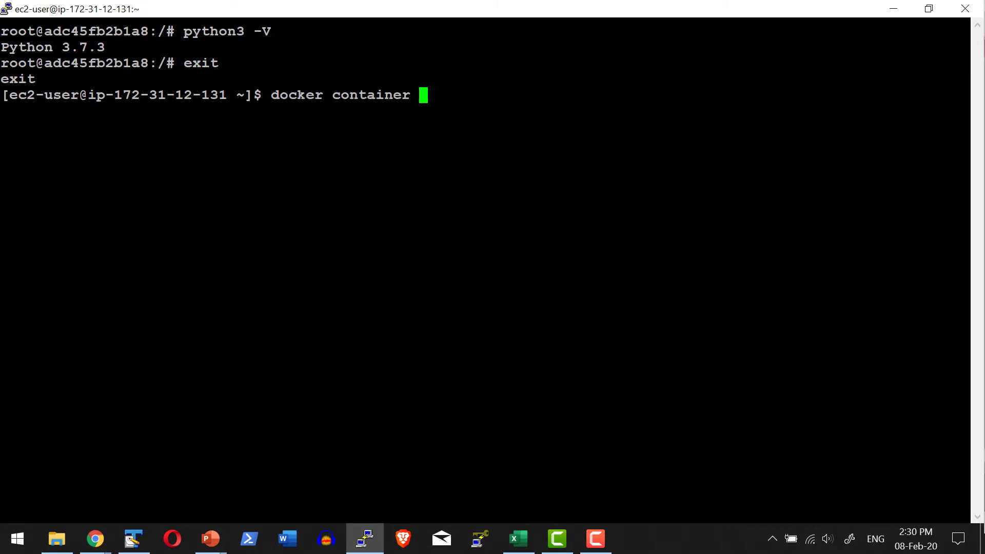
pyautogui.write('commit nginx')
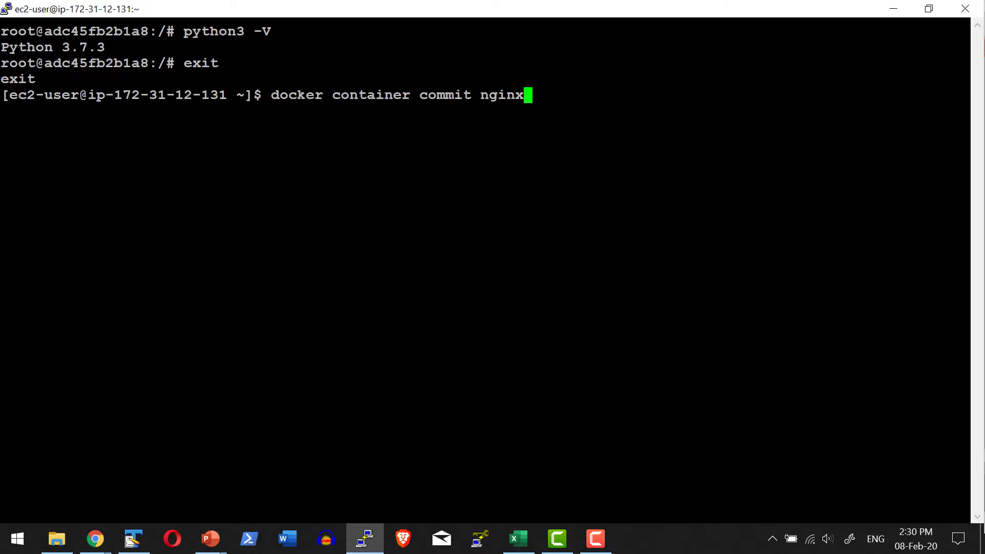
pyautogui.write('-commit')
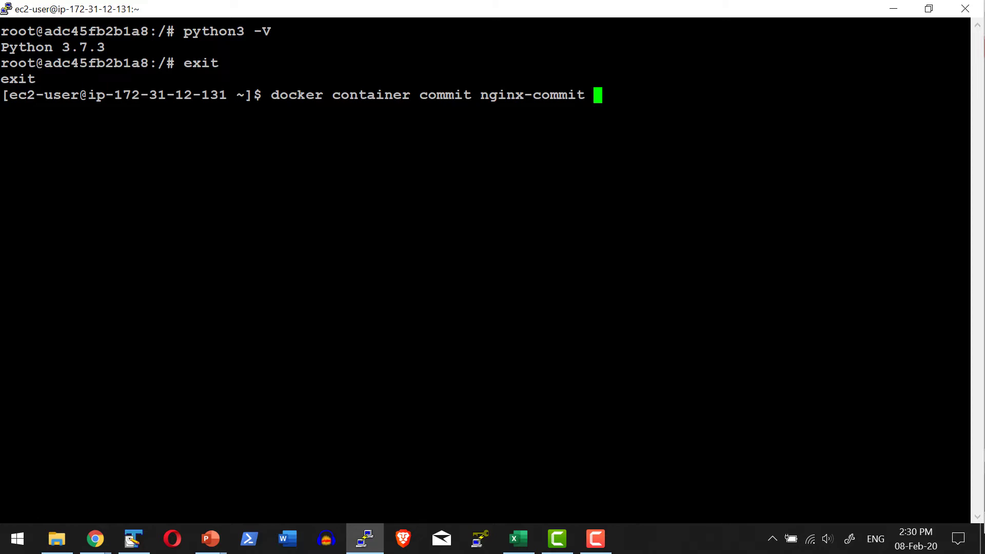
pyautogui.write('n')
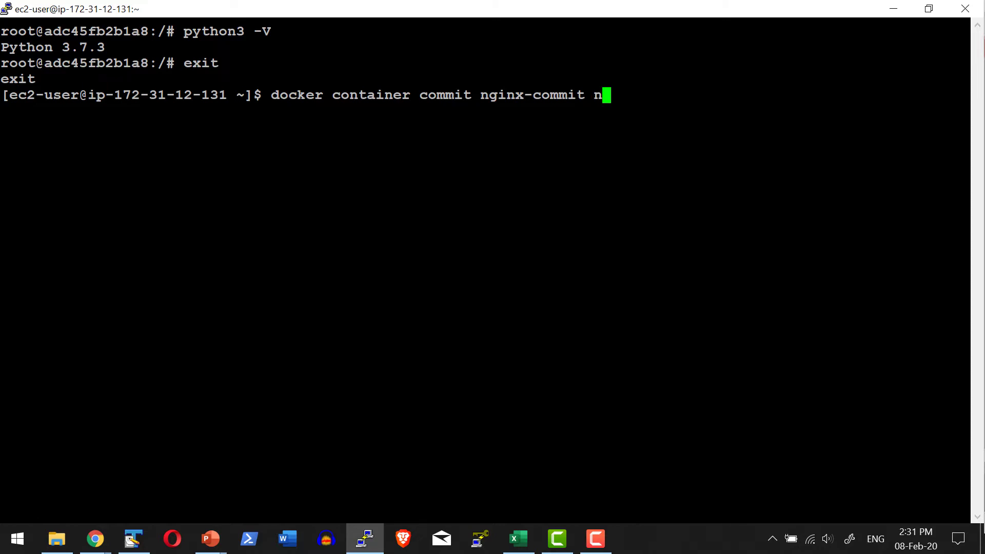
pyautogui.write('ginx_w')
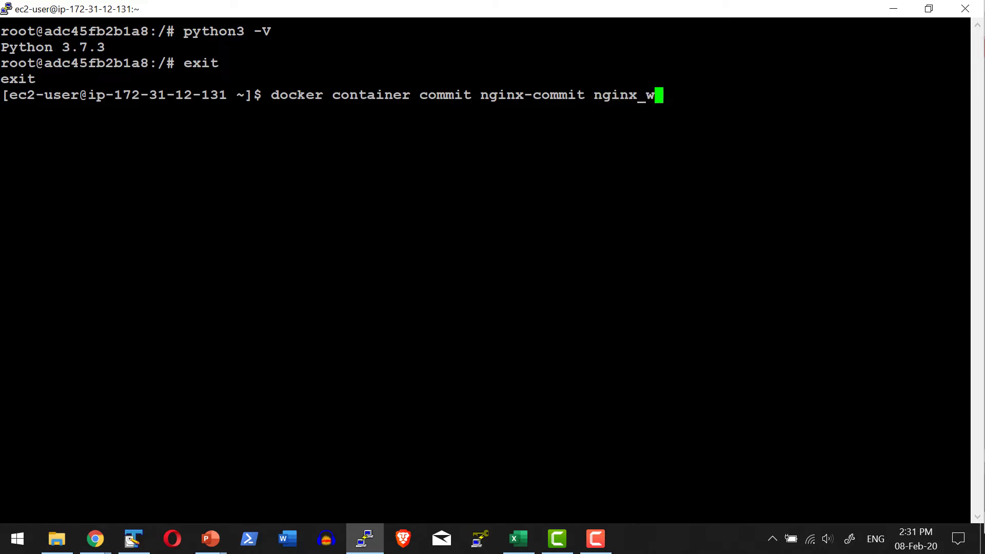
pyautogui.write('ith_p')
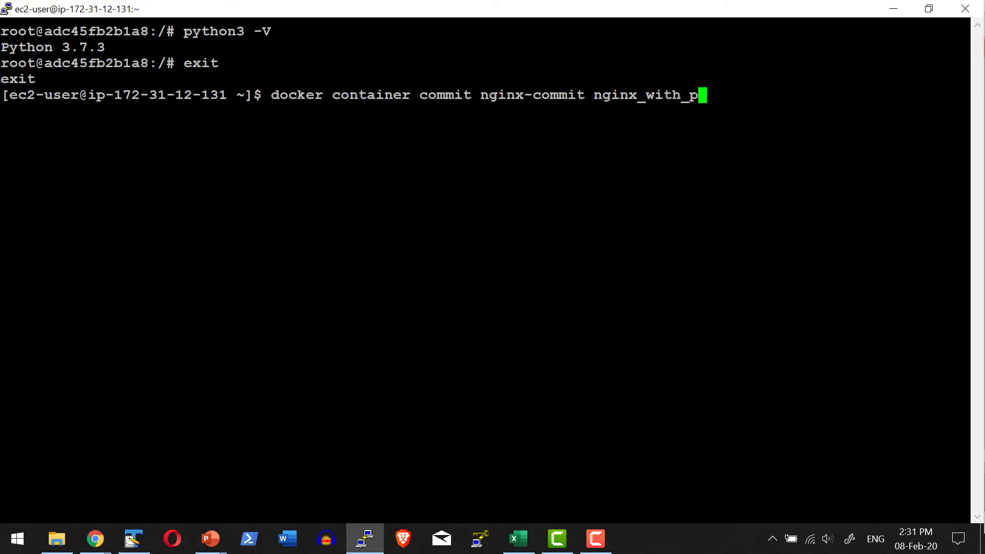
pyautogui.write('y:')
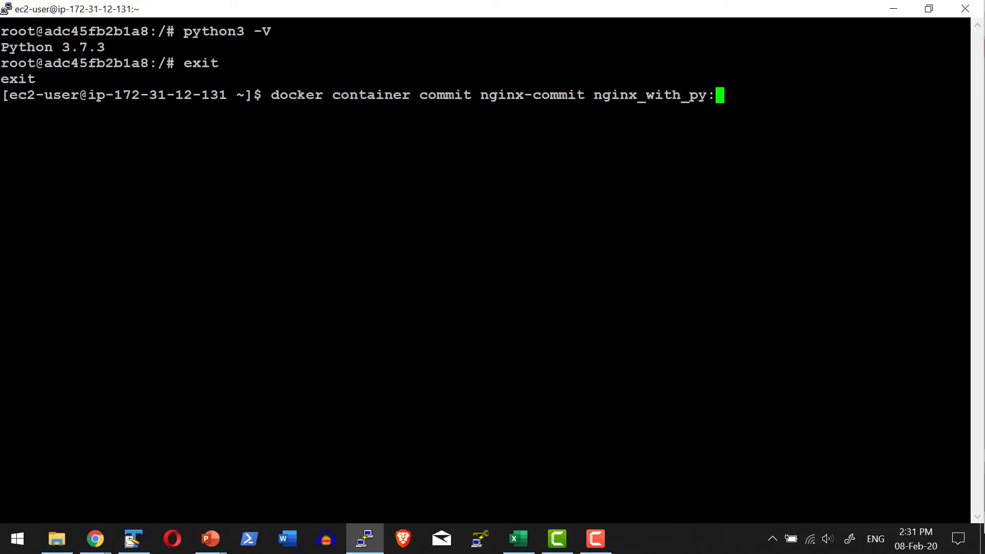
pyautogui.write('1.0')
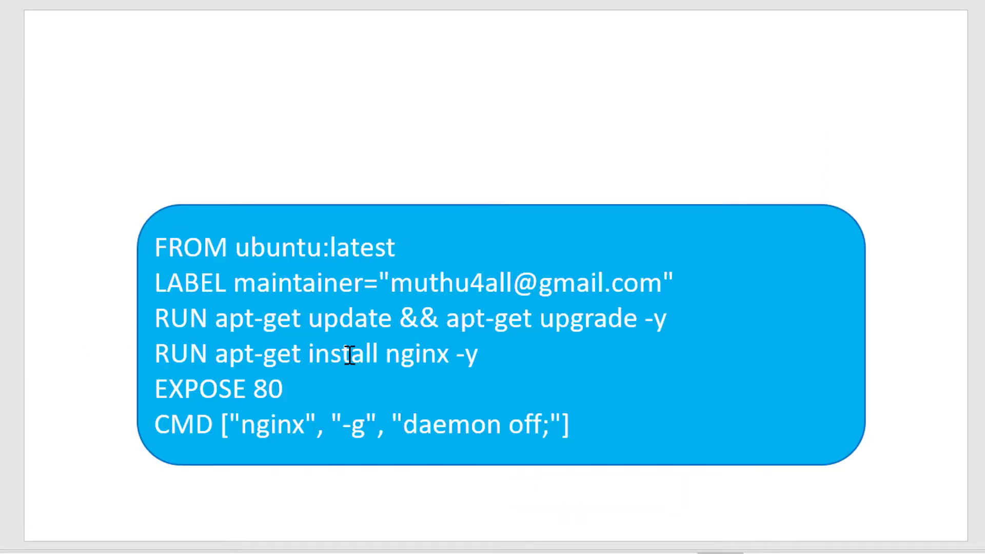
pyautogui.moveTo(338, 424)
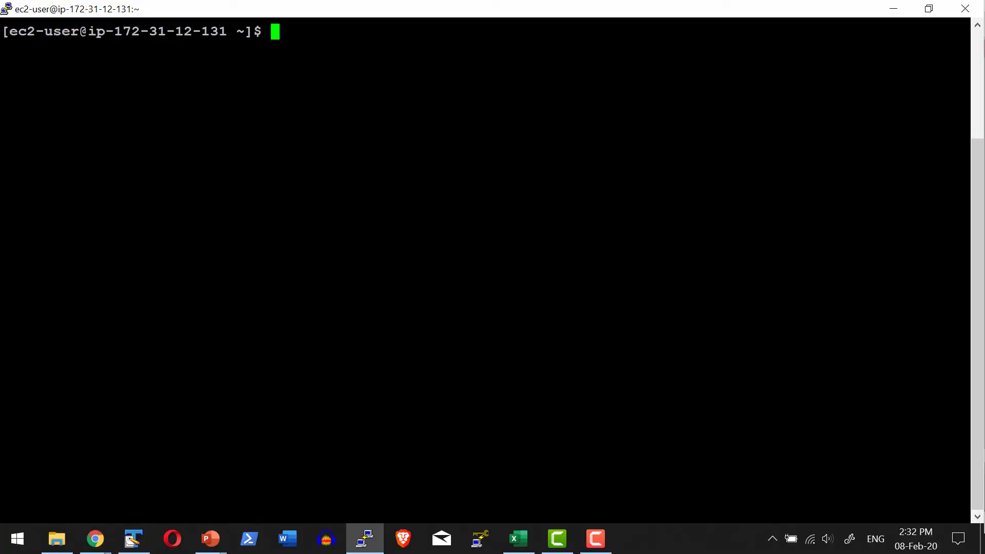
# List images with docker image ls, showing nginx_with_py:1.0 at 1.75GB
pyautogui.write('docker image ls')
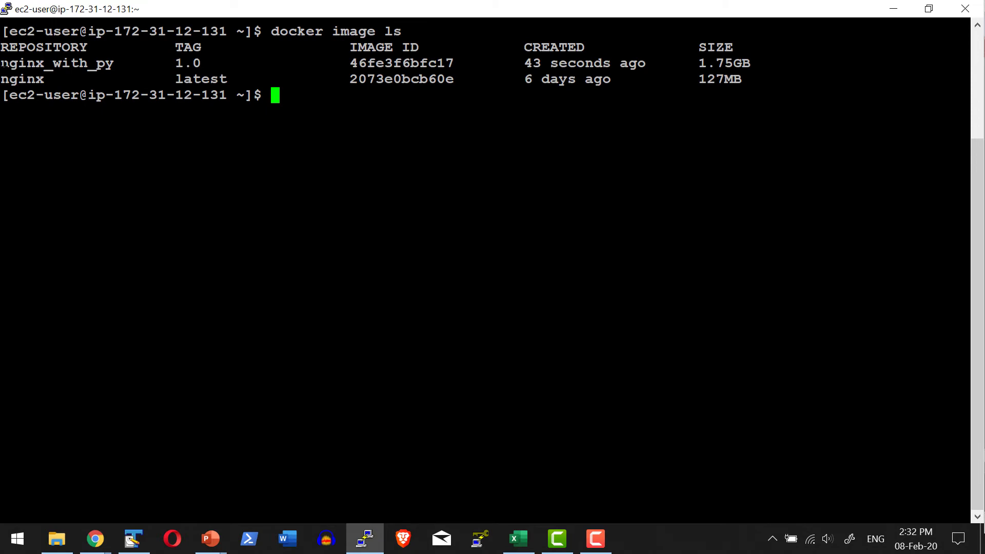
pyautogui.doubleClick(56, 63)
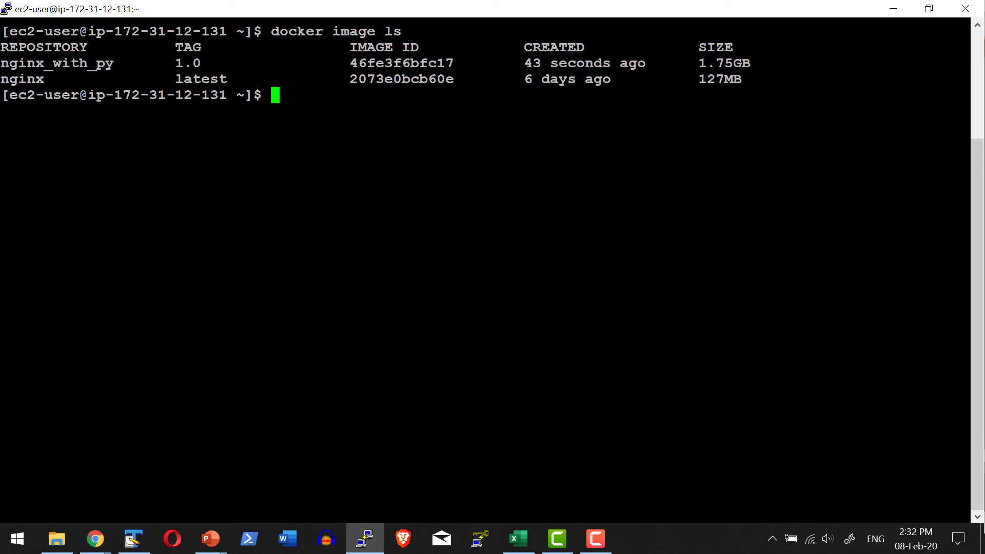
# Launch detached container nginx-py from nginx_with_py:1.0, mapping host port 6091 to 80
pyautogui.write('docker c')
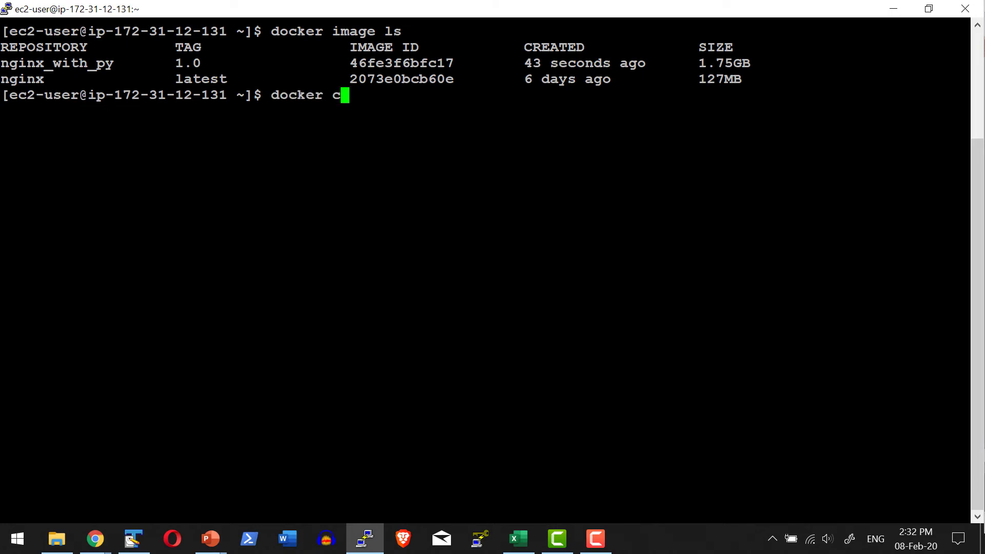
pyautogui.write('ontainer run -d')
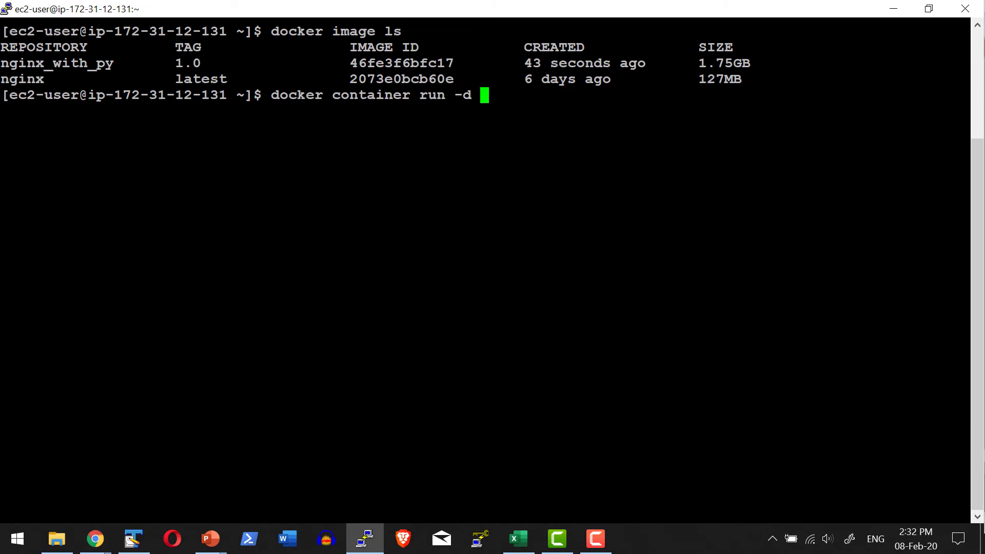
pyautogui.write('--name')
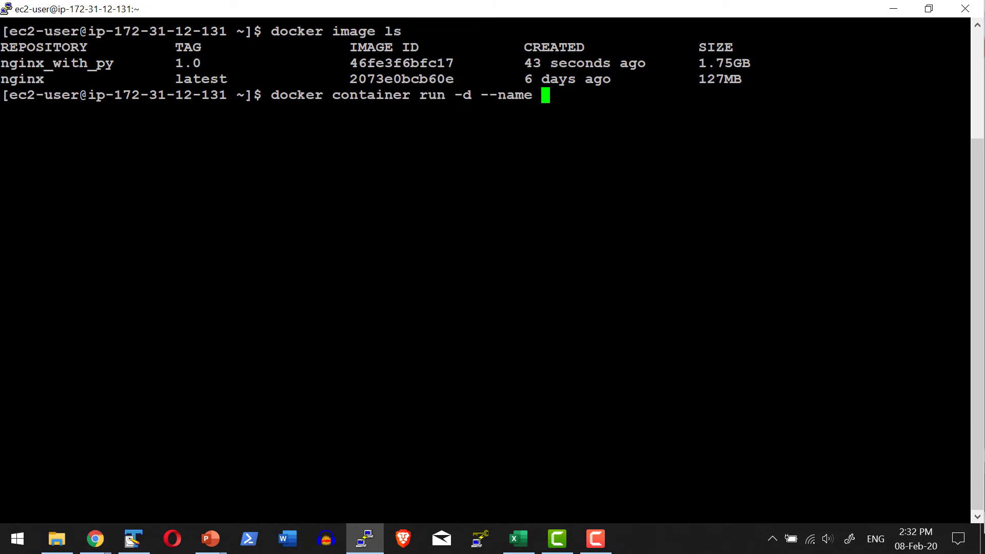
pyautogui.write('nginx')
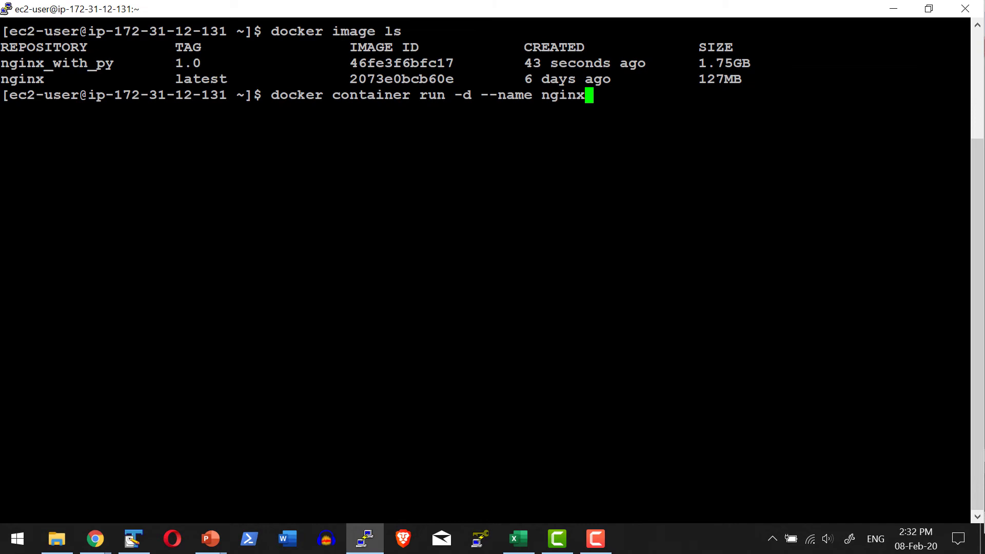
pyautogui.write('-py -p')
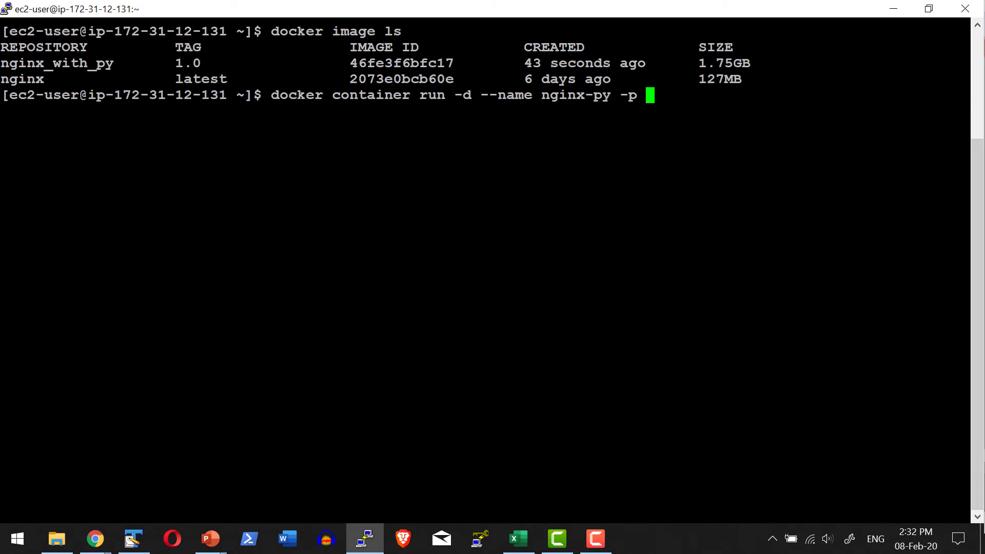
pyautogui.write('60')
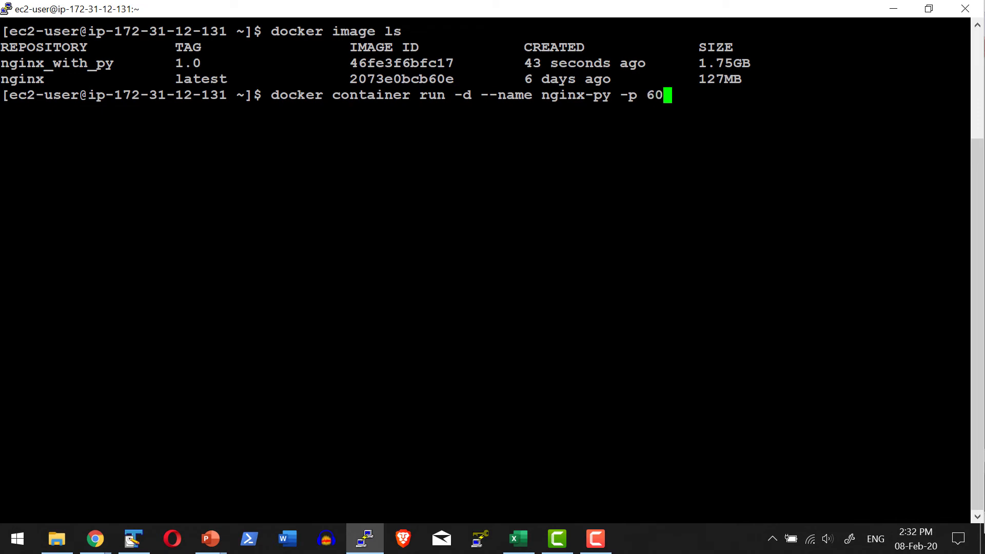
pyautogui.write('91:')
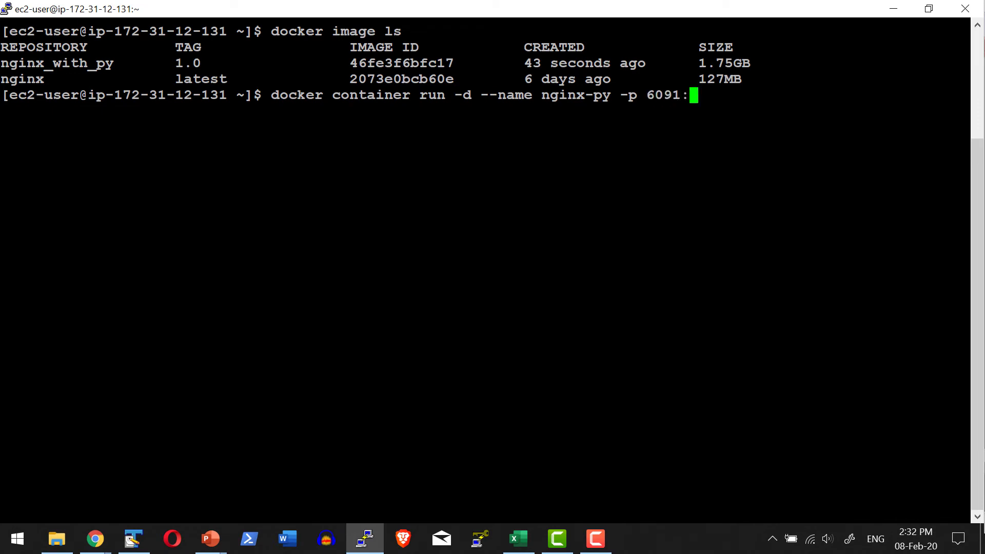
pyautogui.write('80')
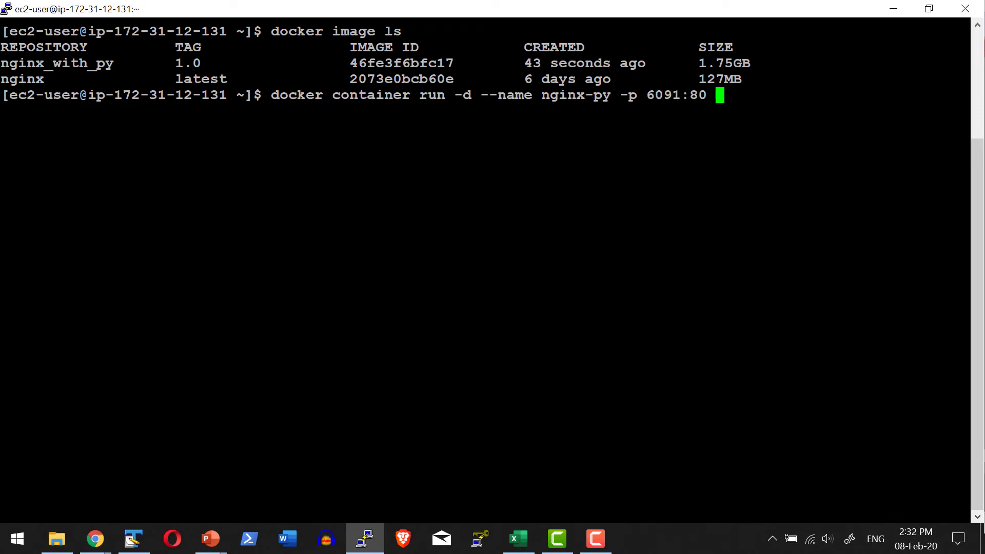
pyautogui.write('nginx')
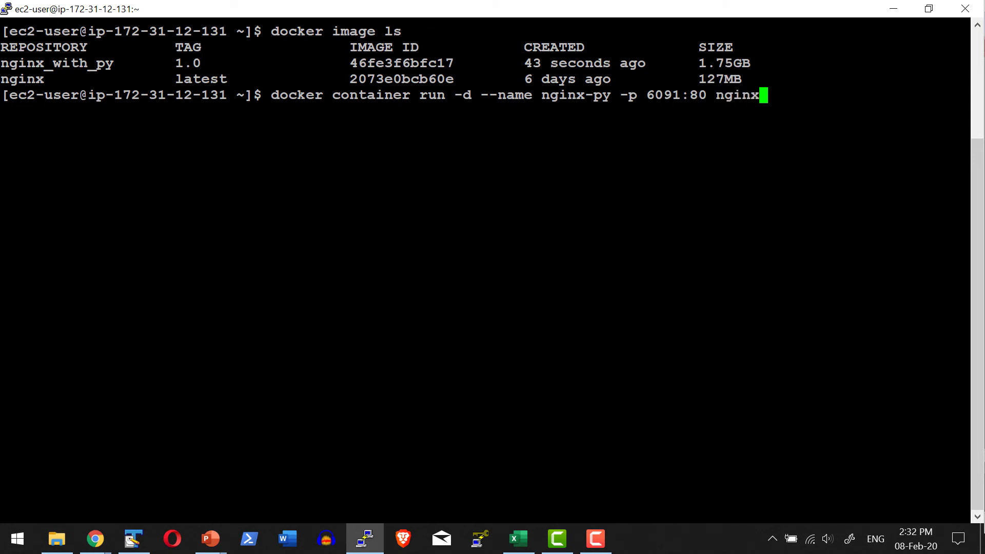
pyautogui.write('_with_py:')
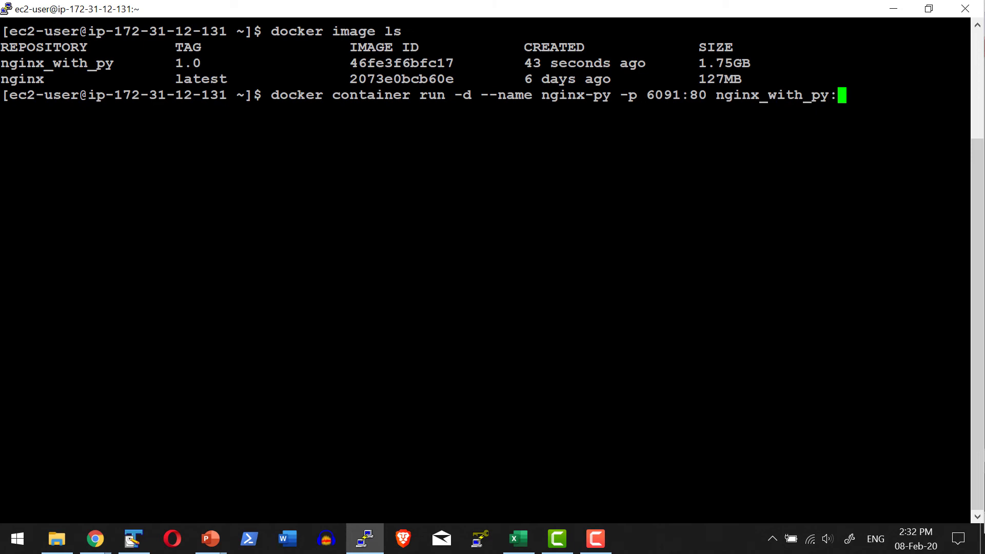
pyautogui.write('1.0')
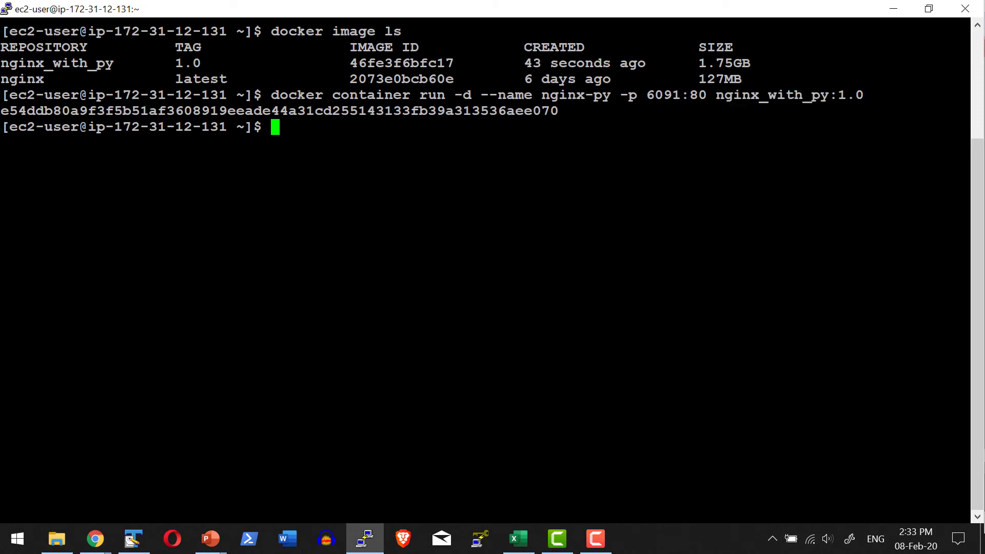
pyautogui.write('docker container exec')
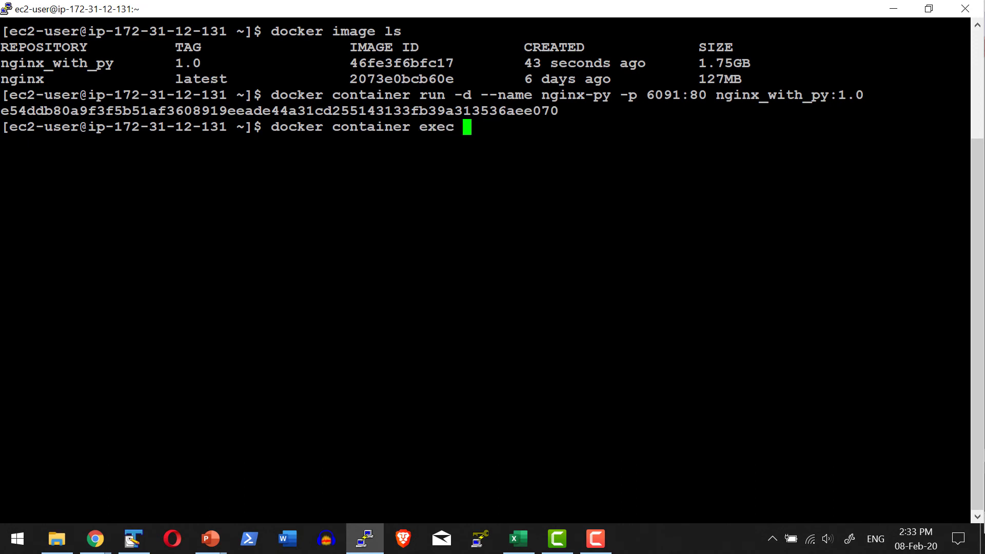
# Exec a bash shell into nginx-py and confirm python3 -V reports 3.7.3
pyautogui.write('-i -t')
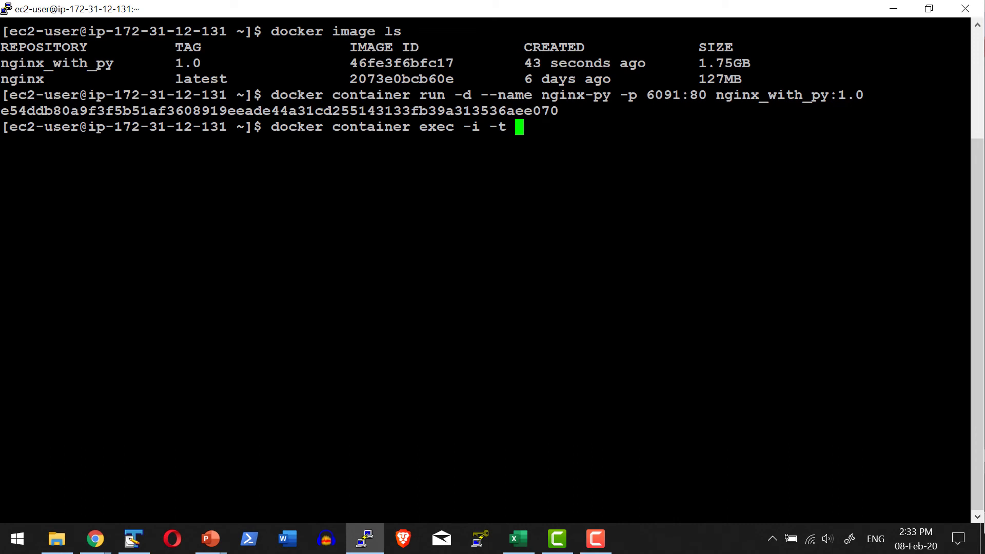
pyautogui.write('nginx_with_py')
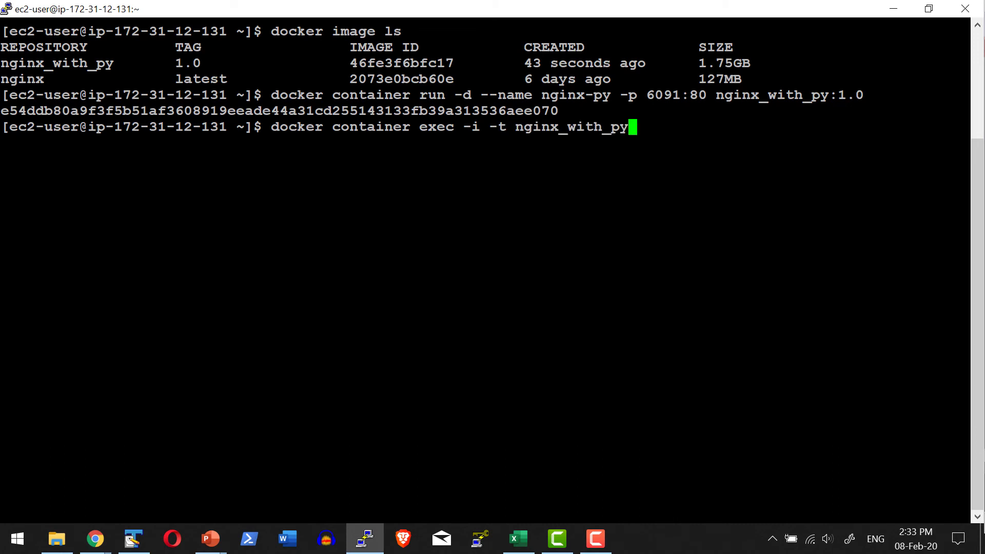
pyautogui.write('/bin/bash')
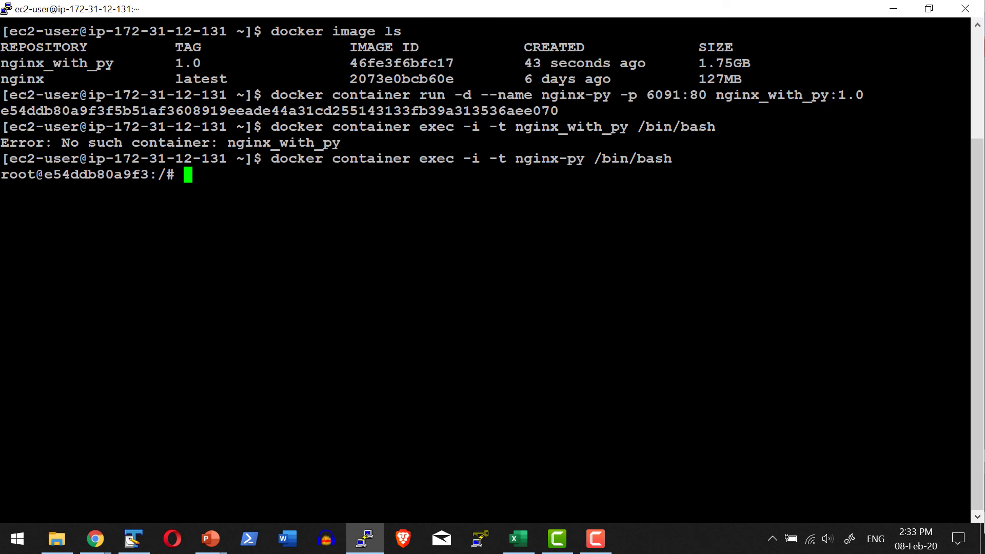
pyautogui.write('python3 -')
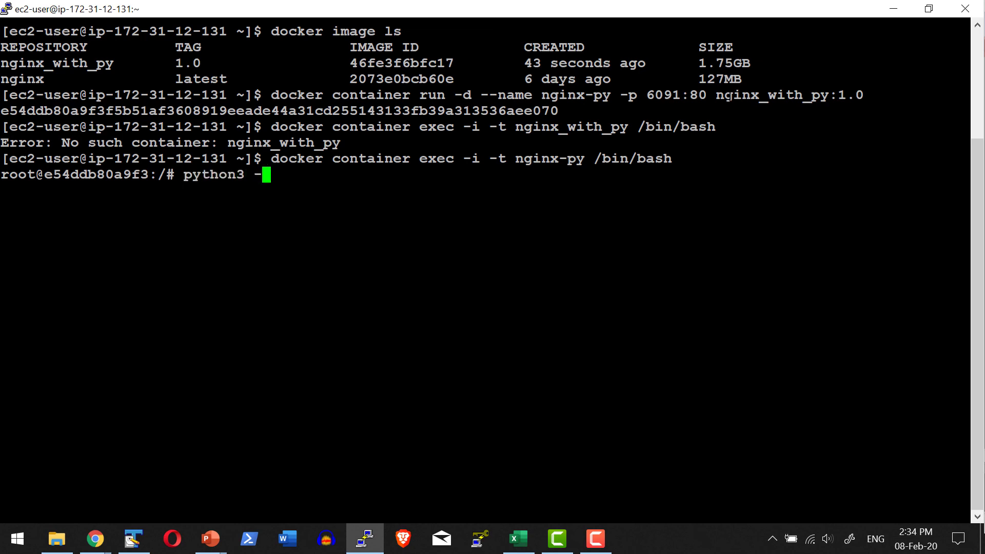
pyautogui.press('Return')
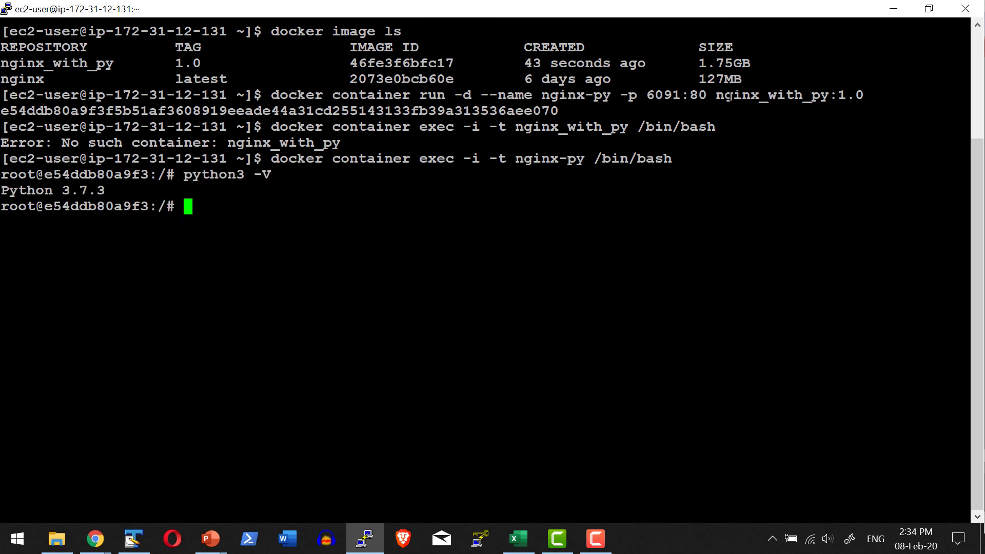